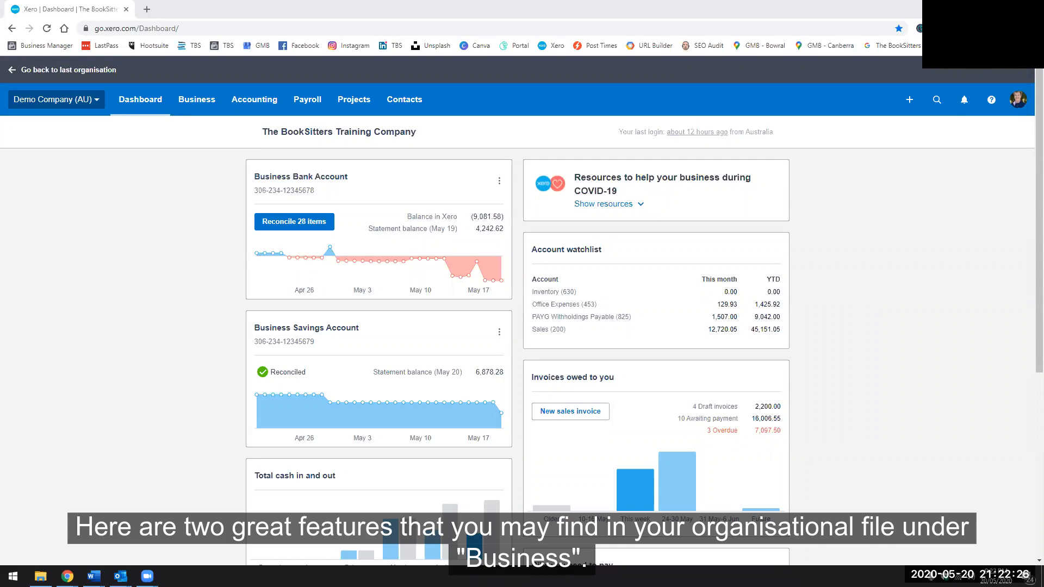
Step: Open the Business menu from the organisation dashboard
click(197, 99)
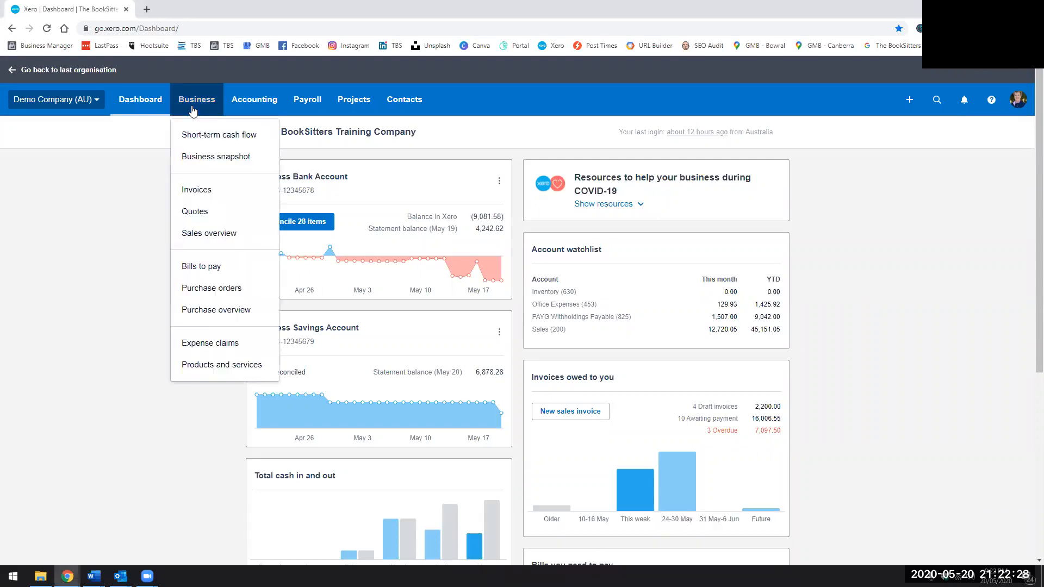
mouse_move(219, 135)
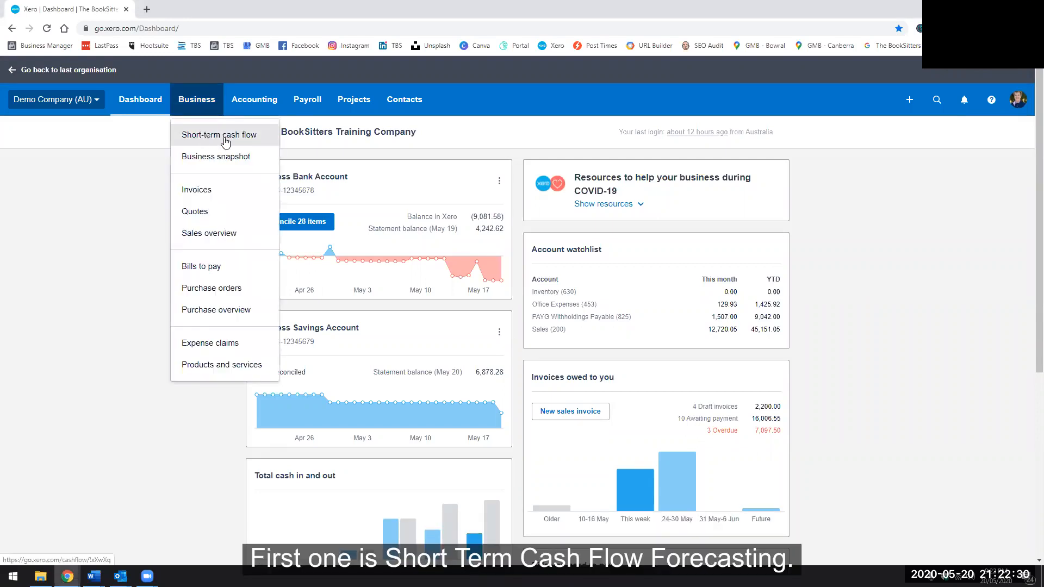
Step: Open the Short-term cash flow forecast and bring up its bank account selector
click(218, 134)
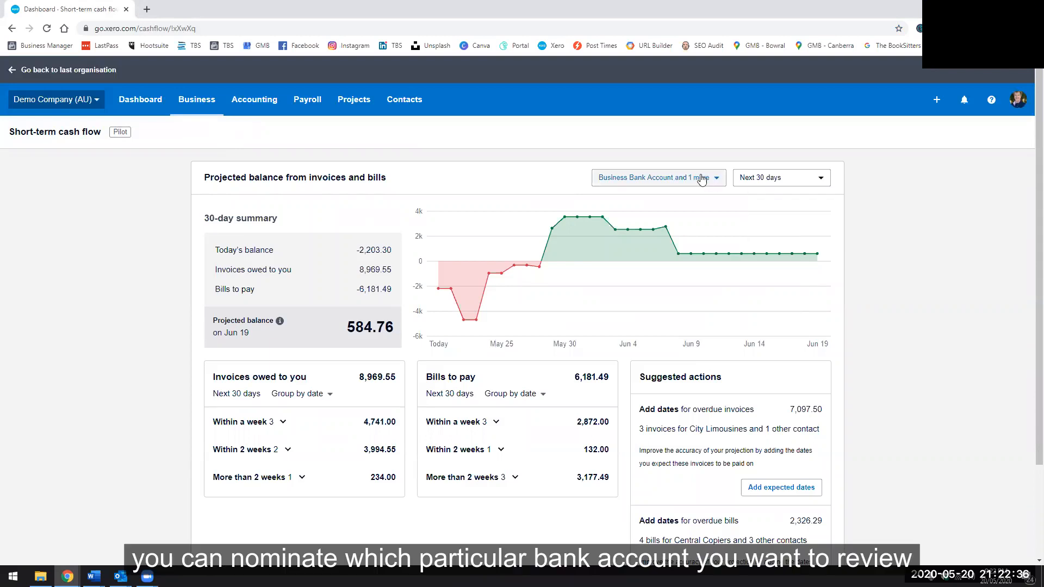
click(656, 177)
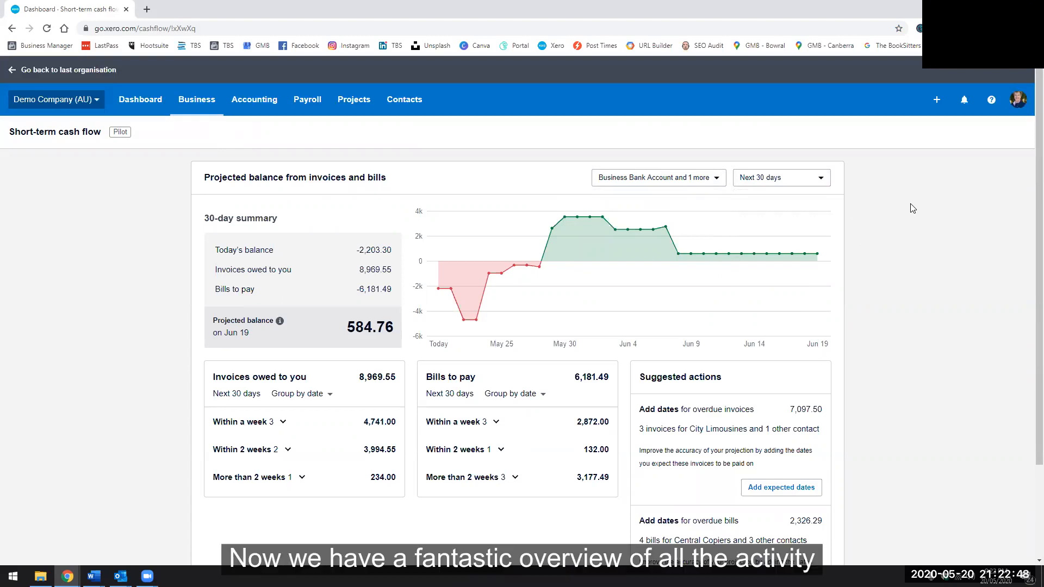
scroll(down, 3)
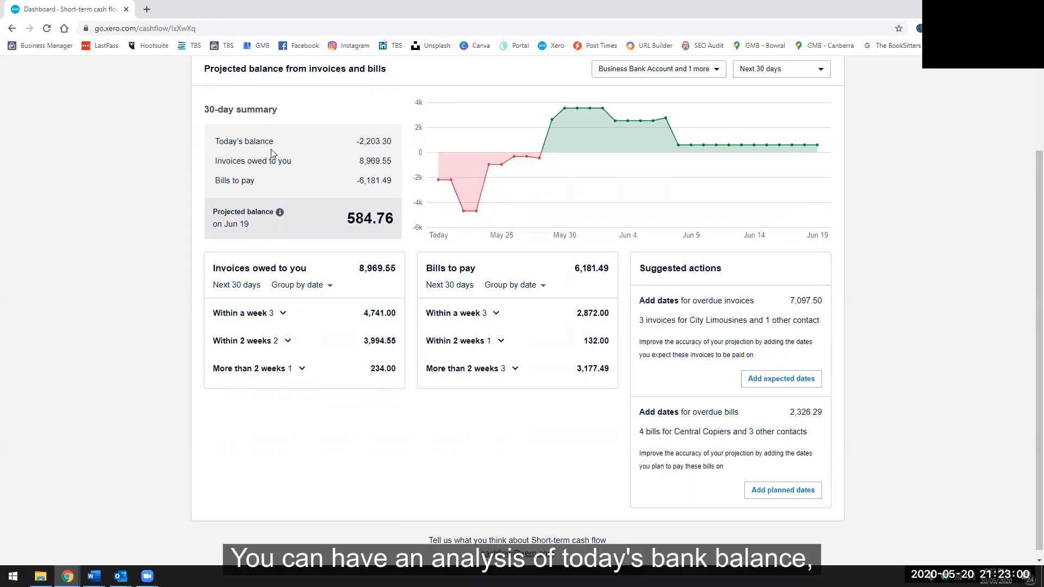
mouse_move(394, 146)
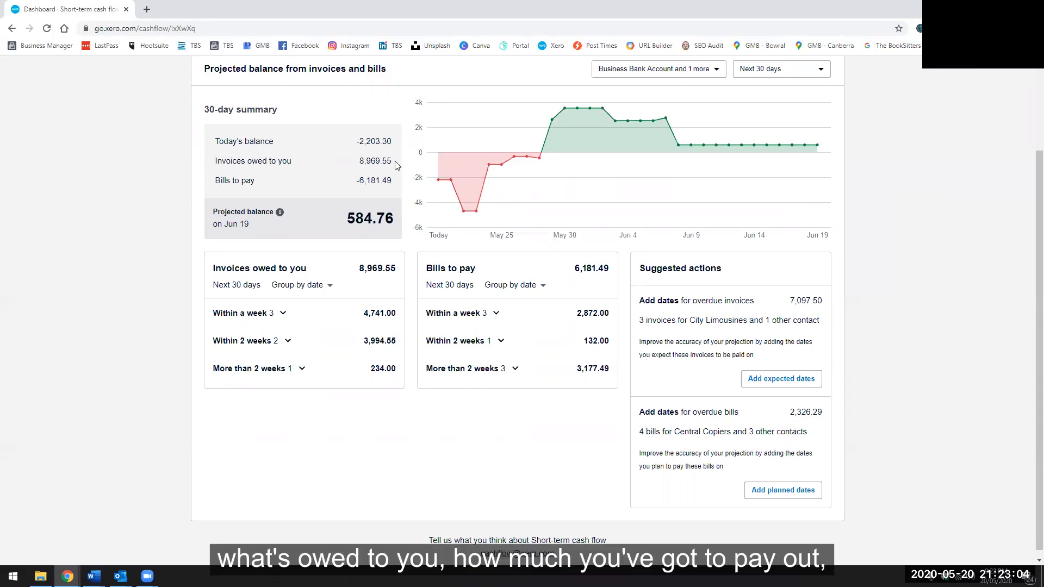
mouse_move(391, 183)
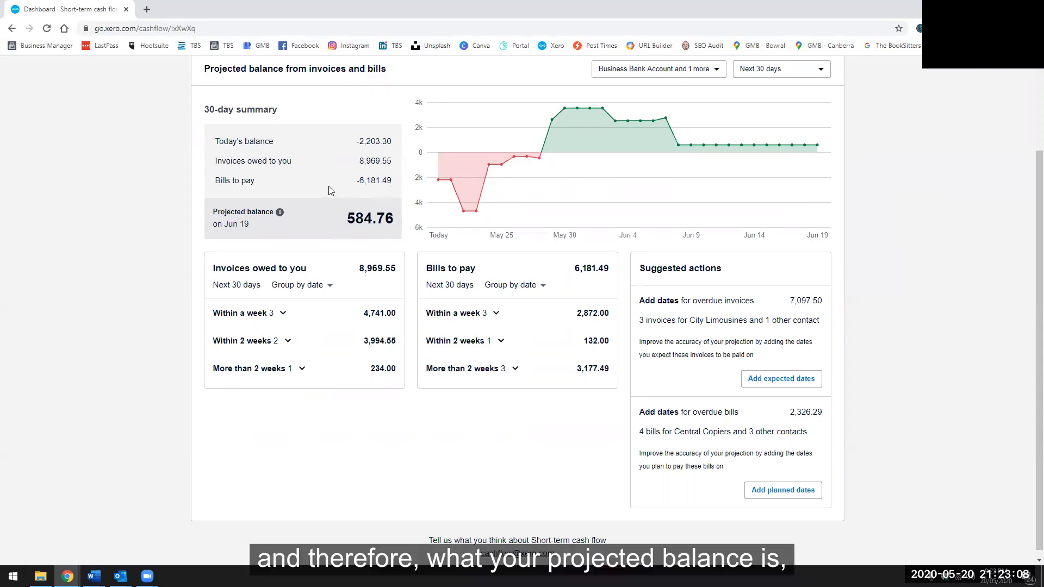
mouse_move(938, 318)
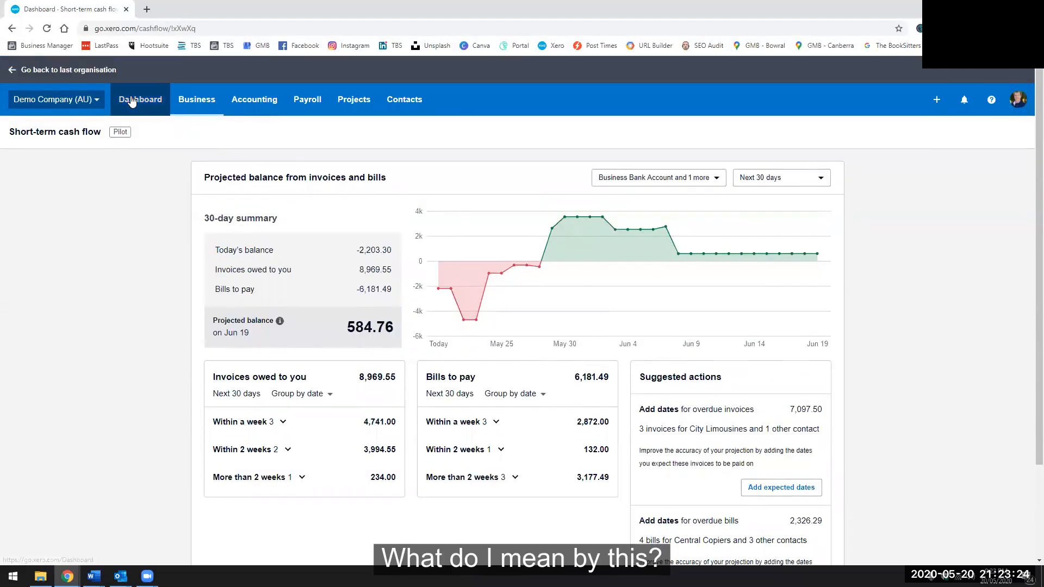
Step: From the dashboard, start reconciling the Business Bank Account's 28 items
click(140, 99)
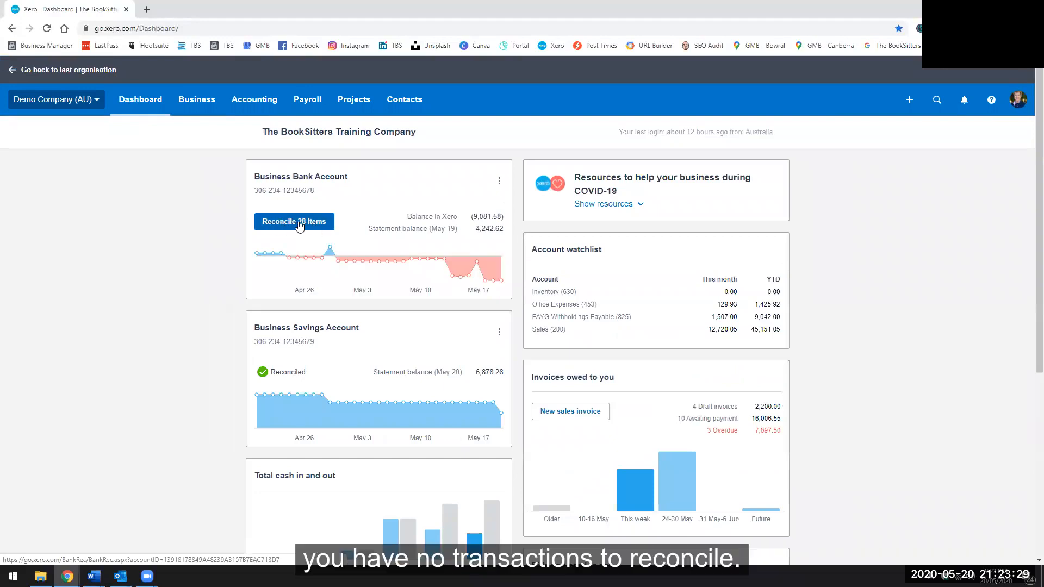
click(293, 222)
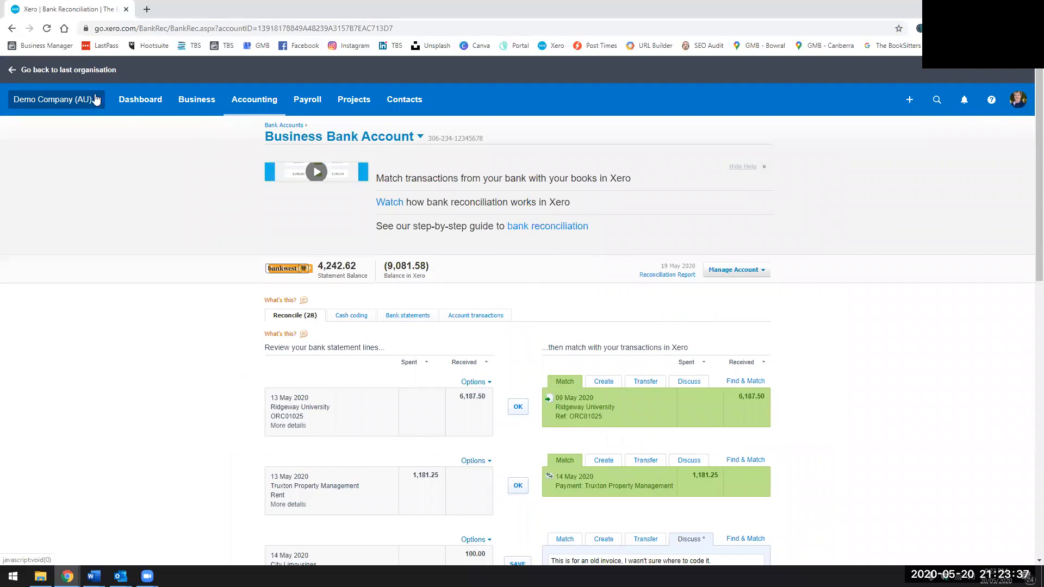
Step: Return to Short-term cash flow via the Business menu, showing a 584.76 projected balance
click(195, 99)
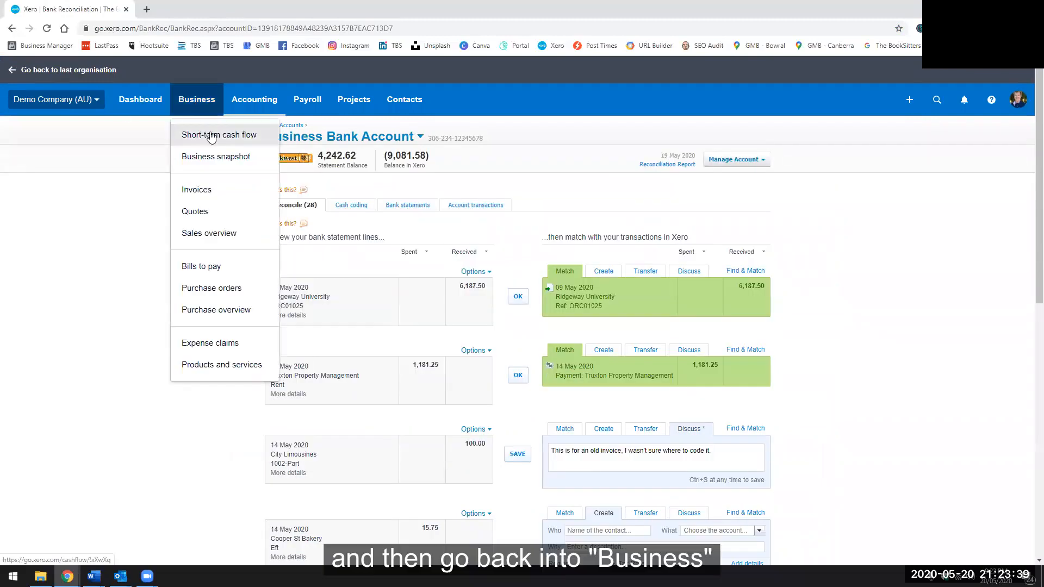
click(219, 134)
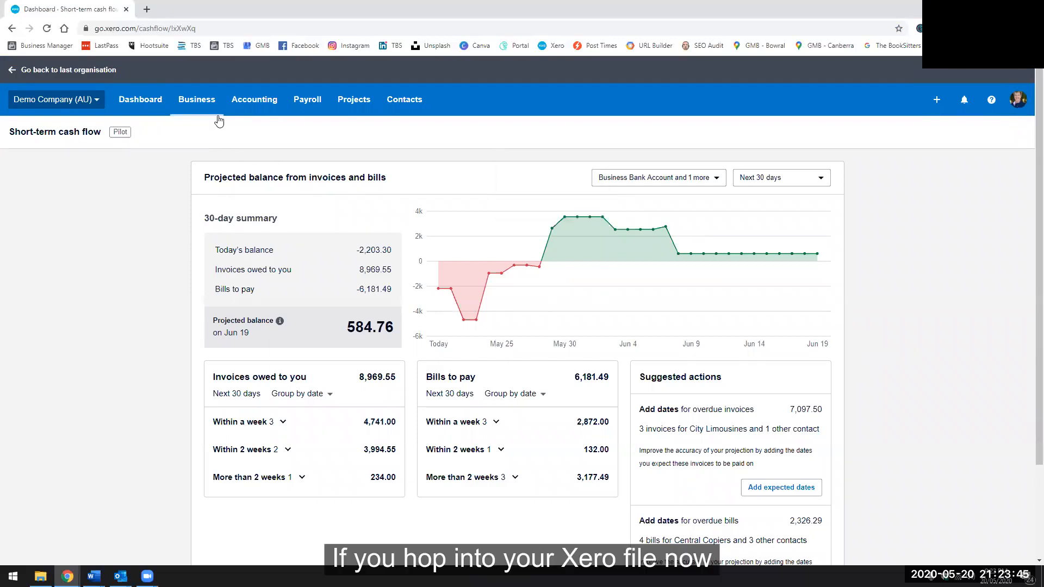
click(196, 99)
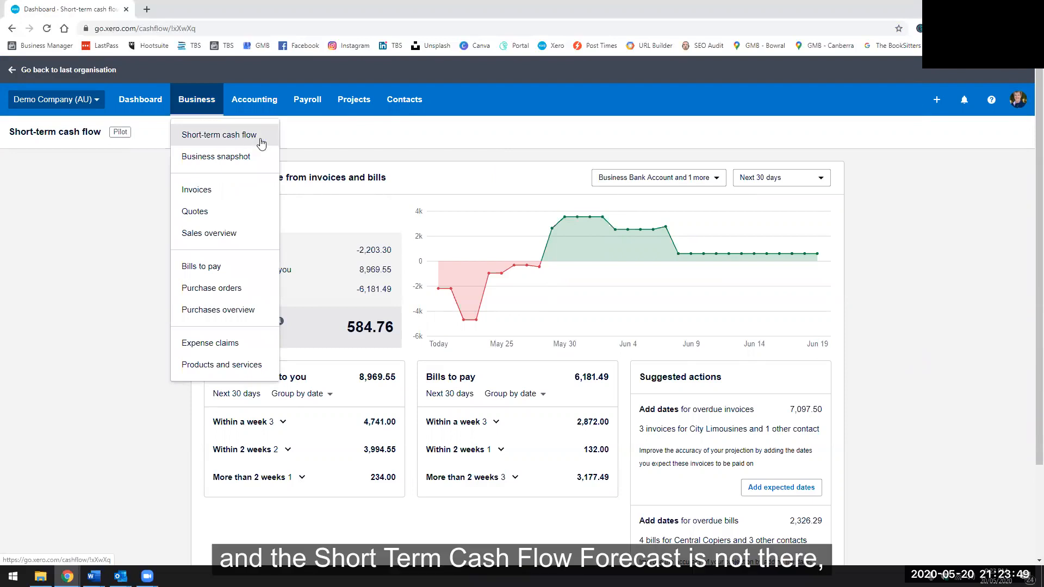
mouse_move(261, 142)
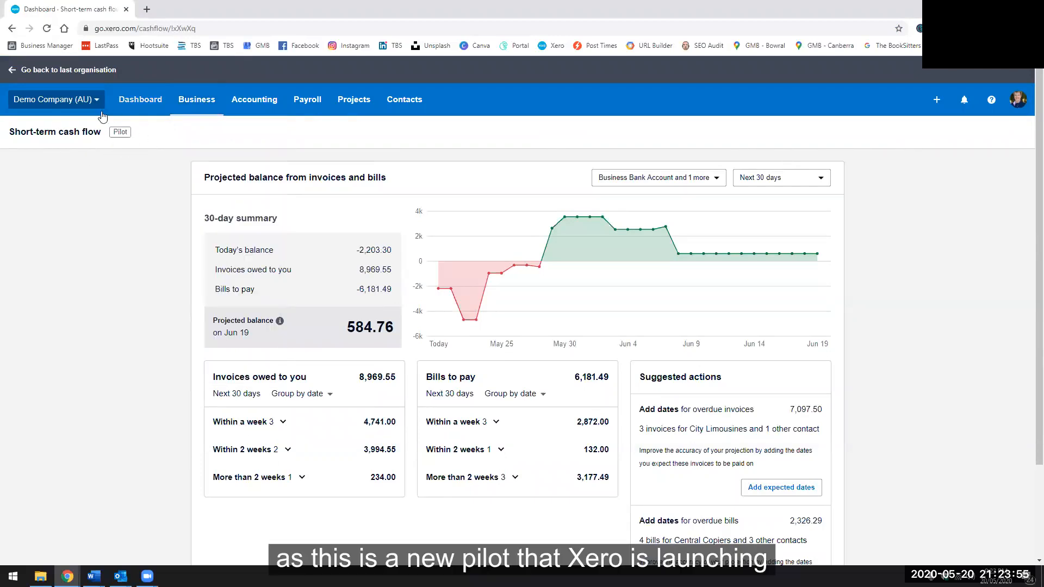
mouse_move(940, 196)
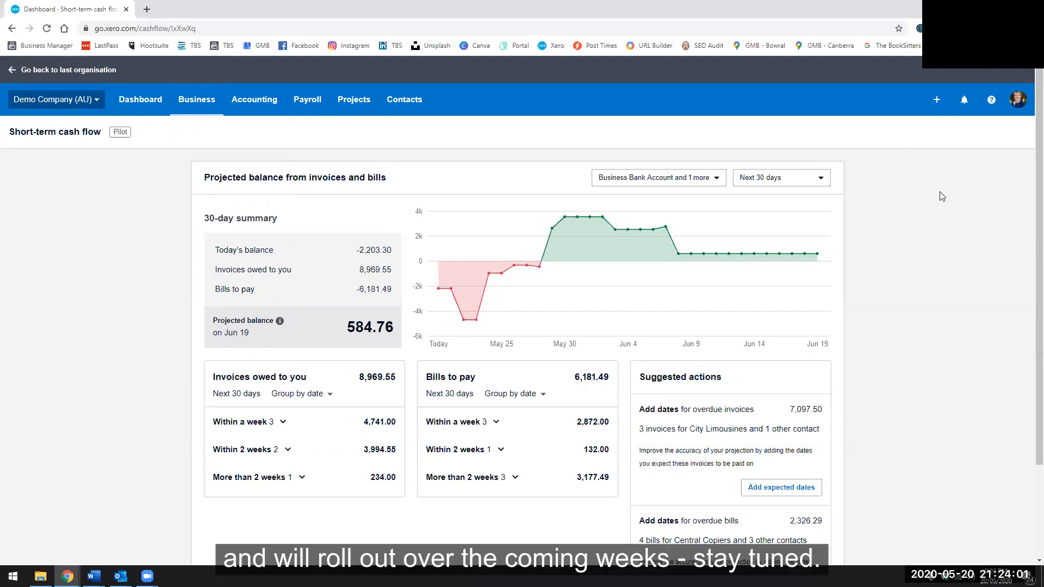
mouse_move(1016, 191)
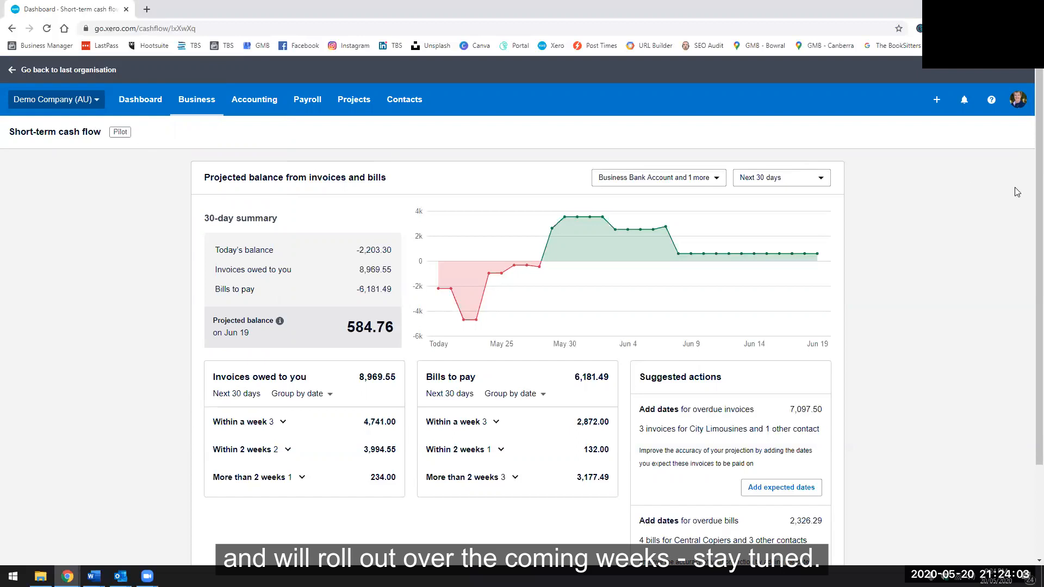